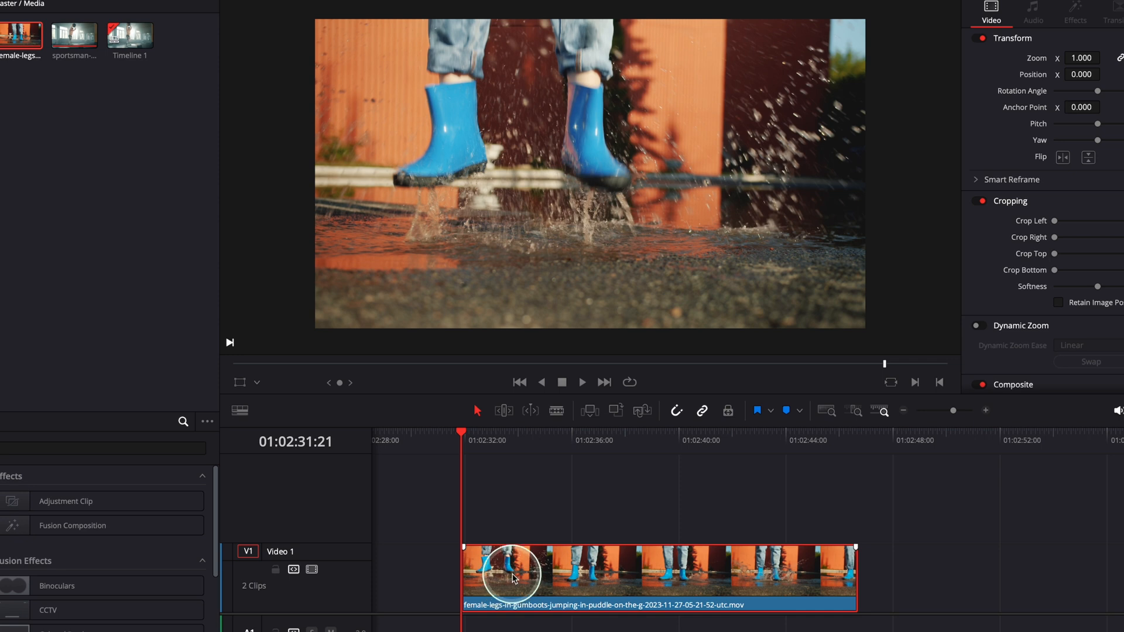
{"action": "mouse_move", "coordinate": [602, 578]}
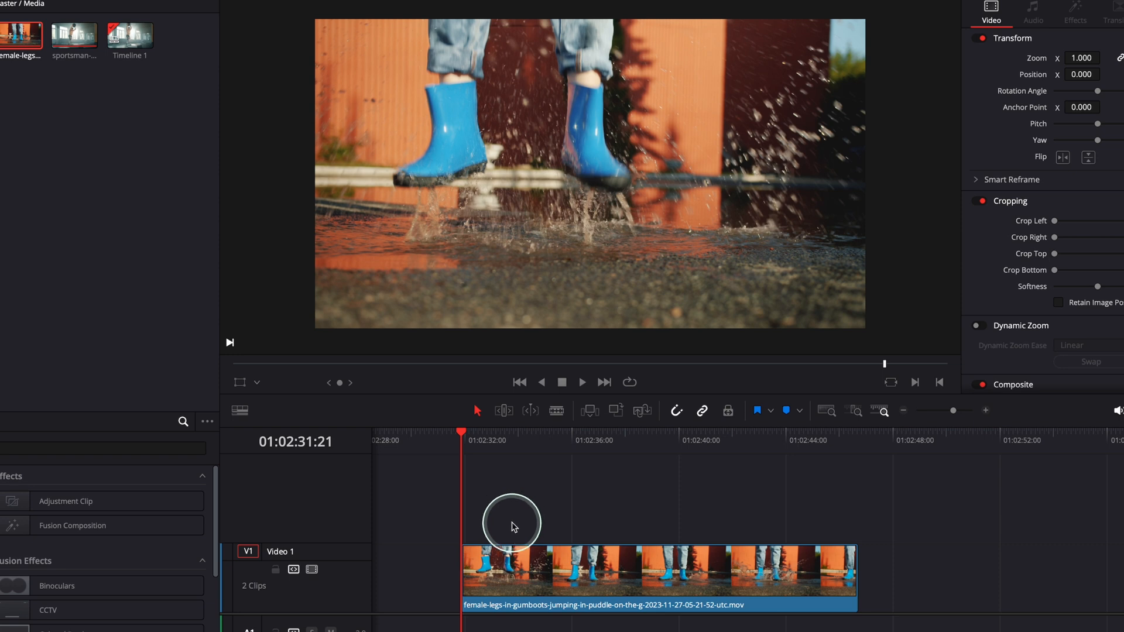
{"action": "mouse_move", "coordinate": [524, 564]}
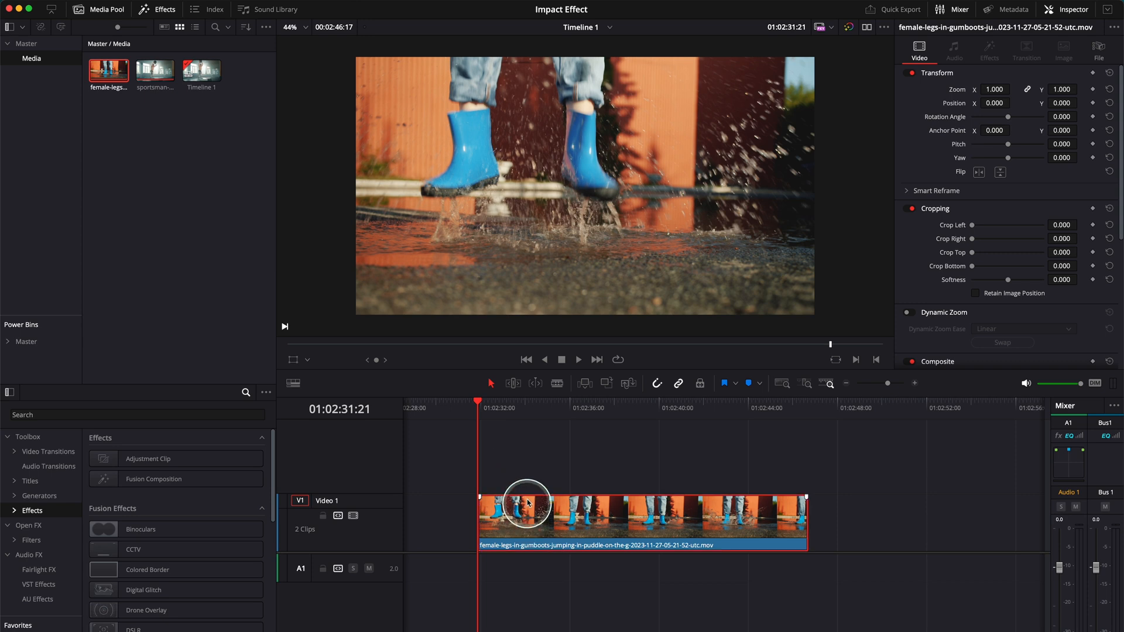
{"action": "mouse_move", "coordinate": [213, 496]}
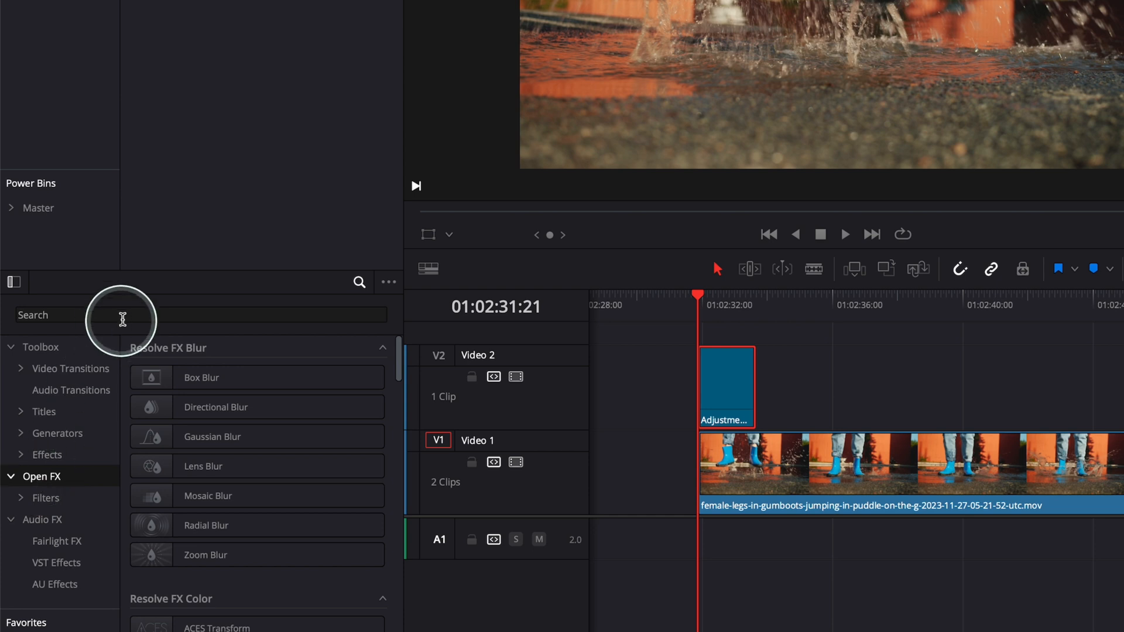
Find 'camera' in Open FX and apply Camera Shake to the V2 adjustment clip
{"action": "type", "text": "cam"}
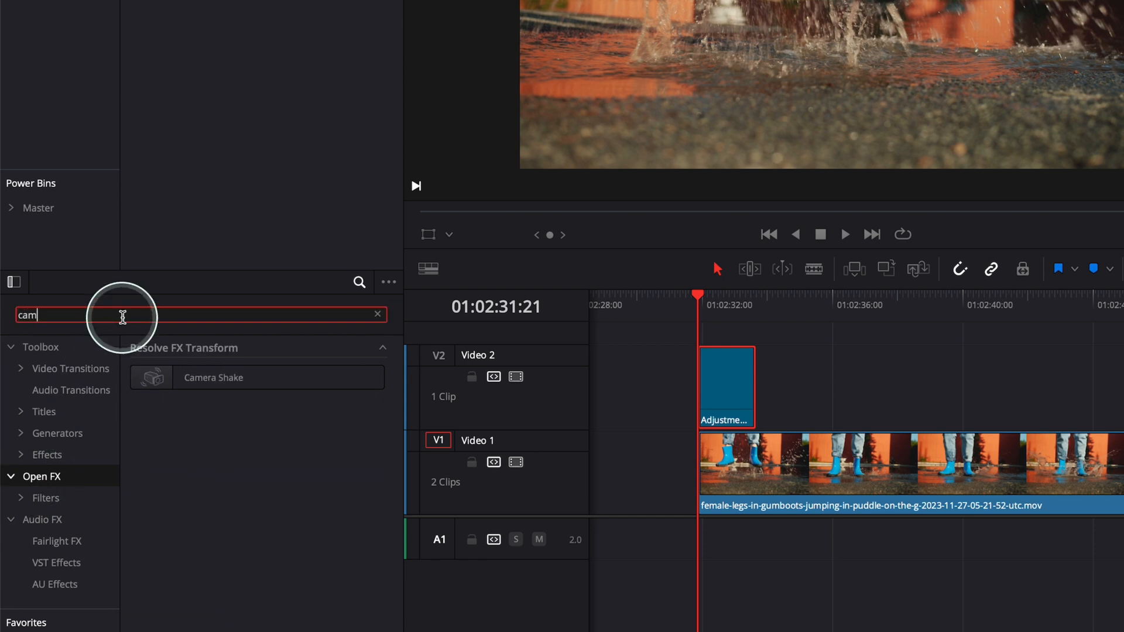
{"action": "type", "text": "era"}
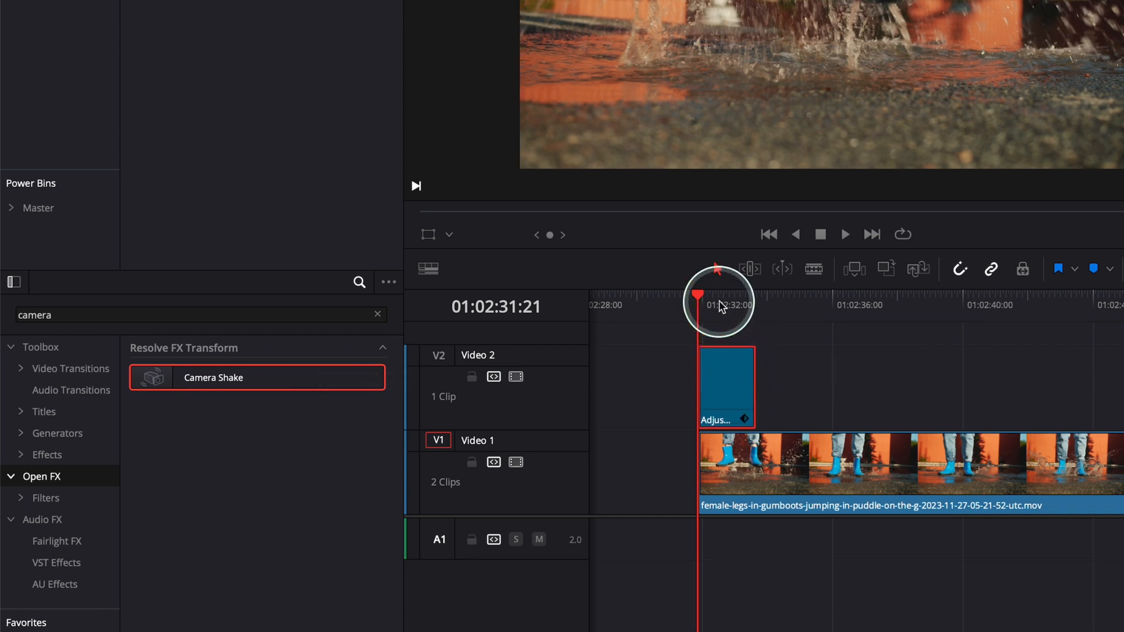
{"action": "left_click", "coordinate": [726, 387]}
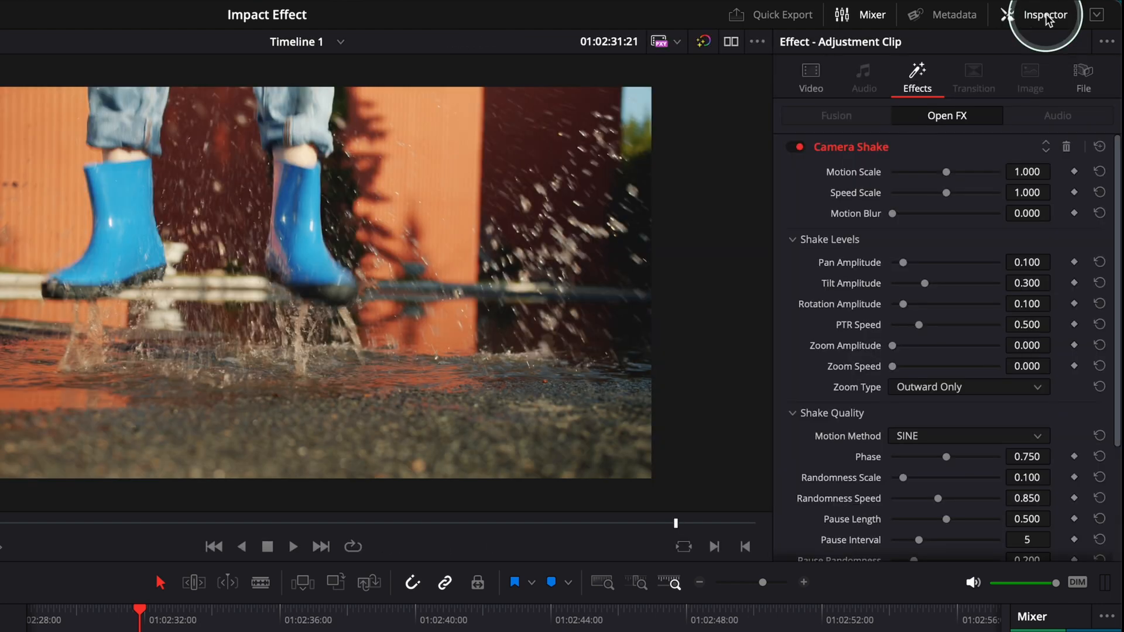
Show the clip's Video properties in the Inspector, then its Camera Shake effect settings
{"action": "left_click", "coordinate": [810, 77]}
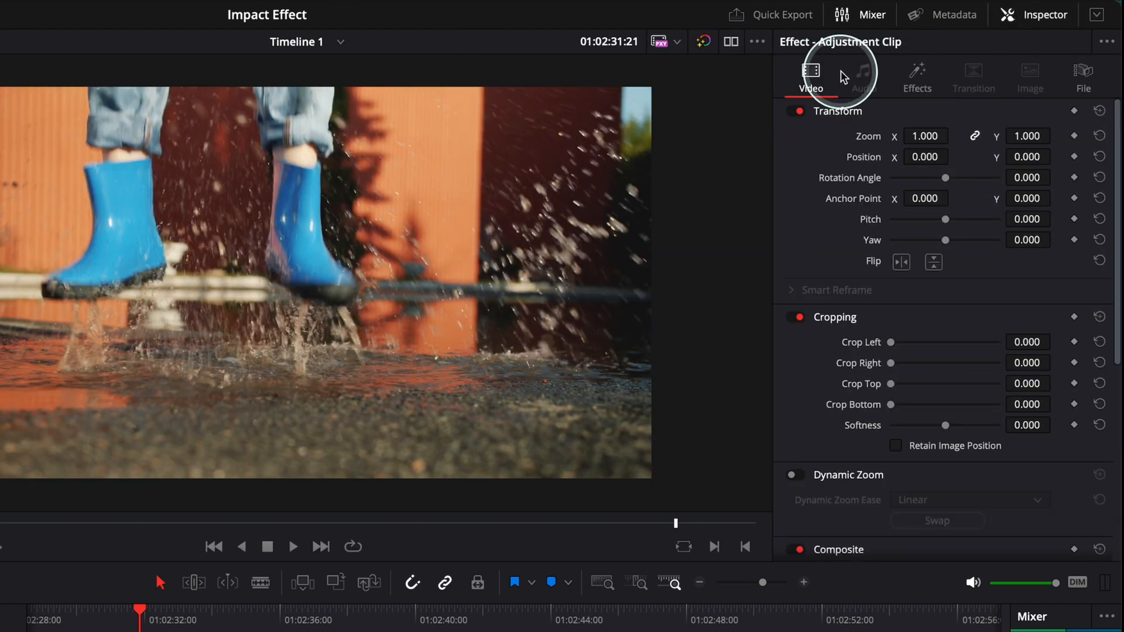
{"action": "left_click", "coordinate": [916, 75]}
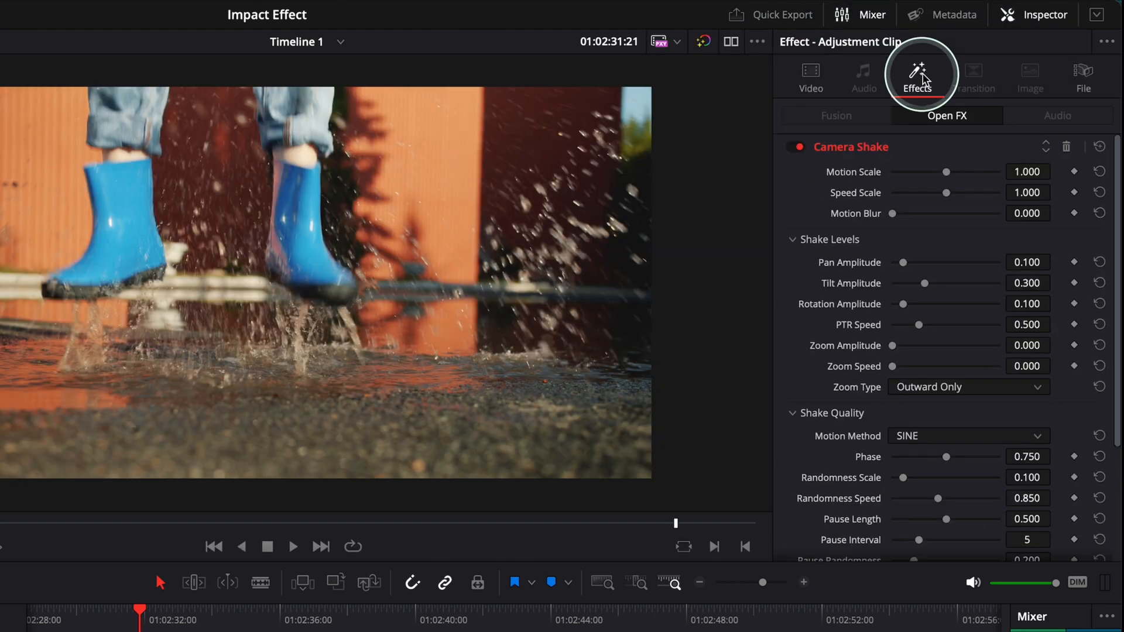
{"action": "mouse_move", "coordinate": [884, 472]}
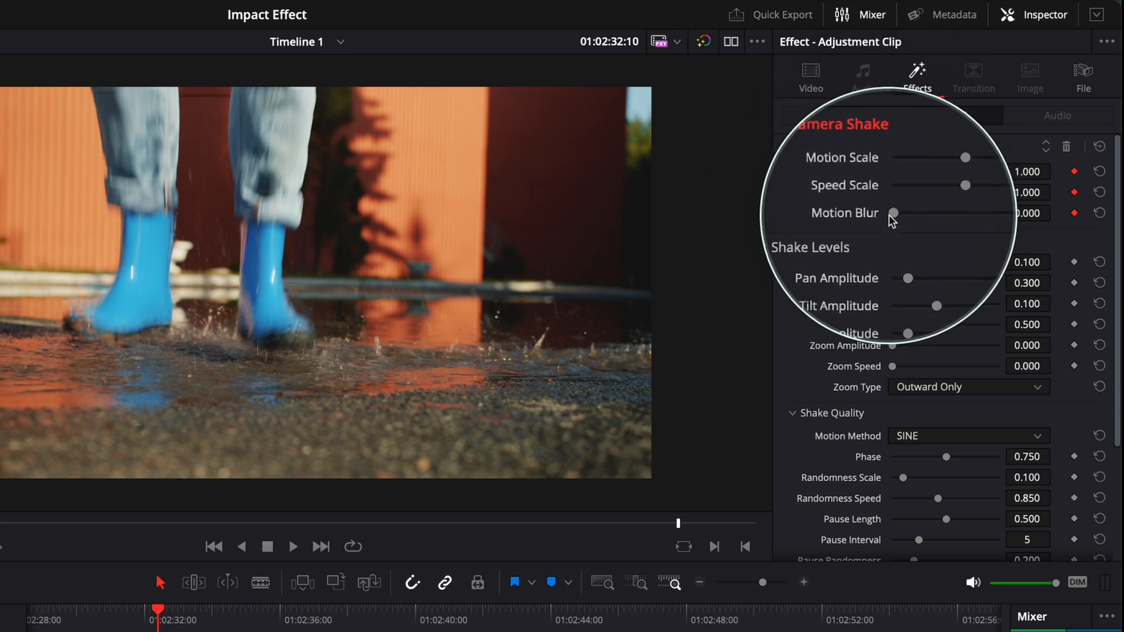
{"action": "mouse_move", "coordinate": [473, 208]}
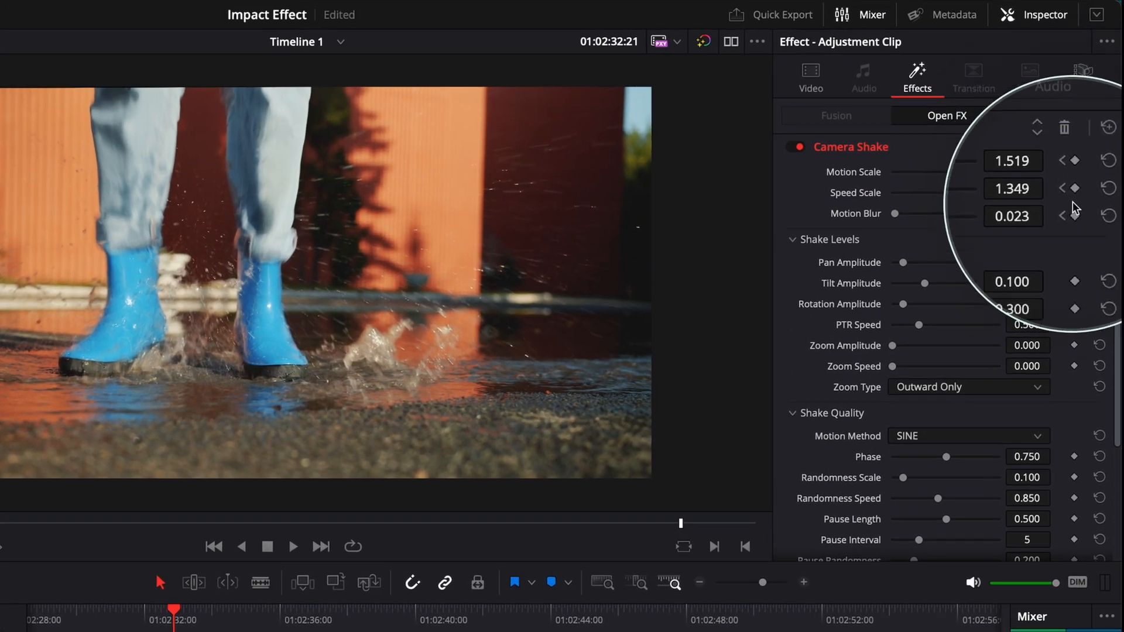
{"action": "mouse_move", "coordinate": [1047, 142]}
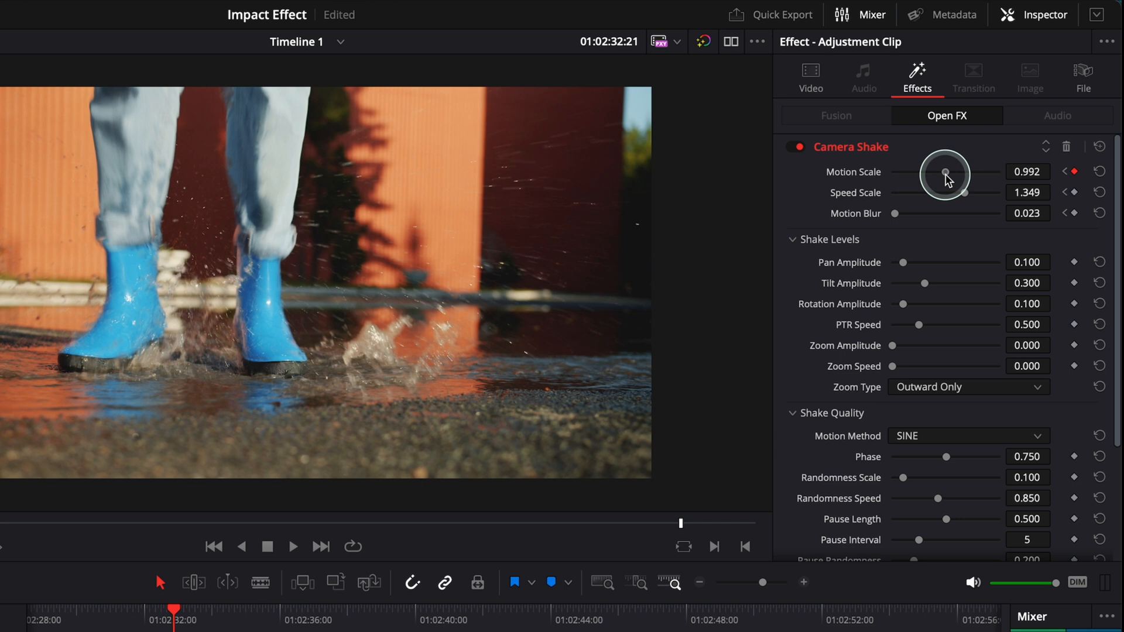
Keyframe Motion Scale 1.674, Speed Scale 1.535 and Motion Blur 0.023 at a later jump frame
{"action": "double_click", "coordinate": [1026, 171]}
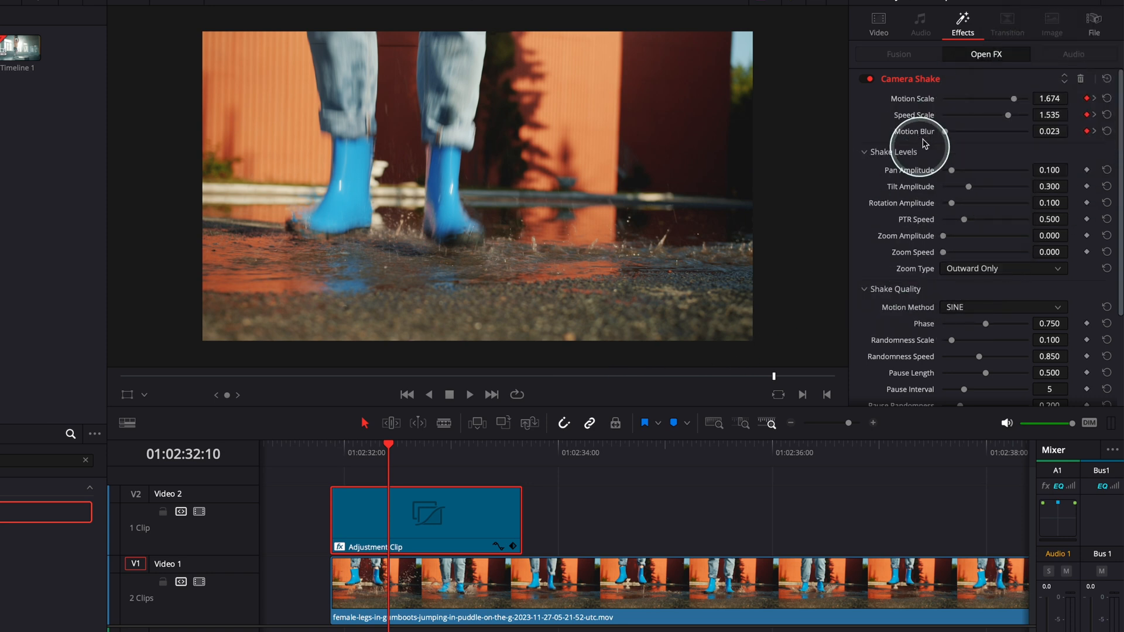
{"action": "mouse_move", "coordinate": [1010, 108]}
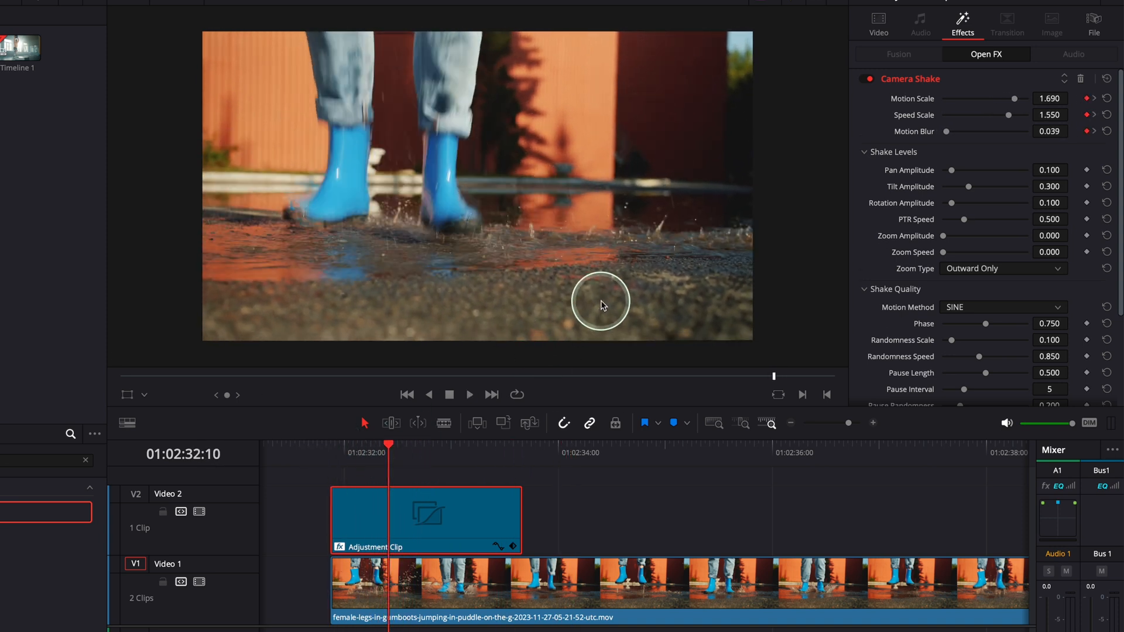
{"action": "mouse_move", "coordinate": [389, 443]}
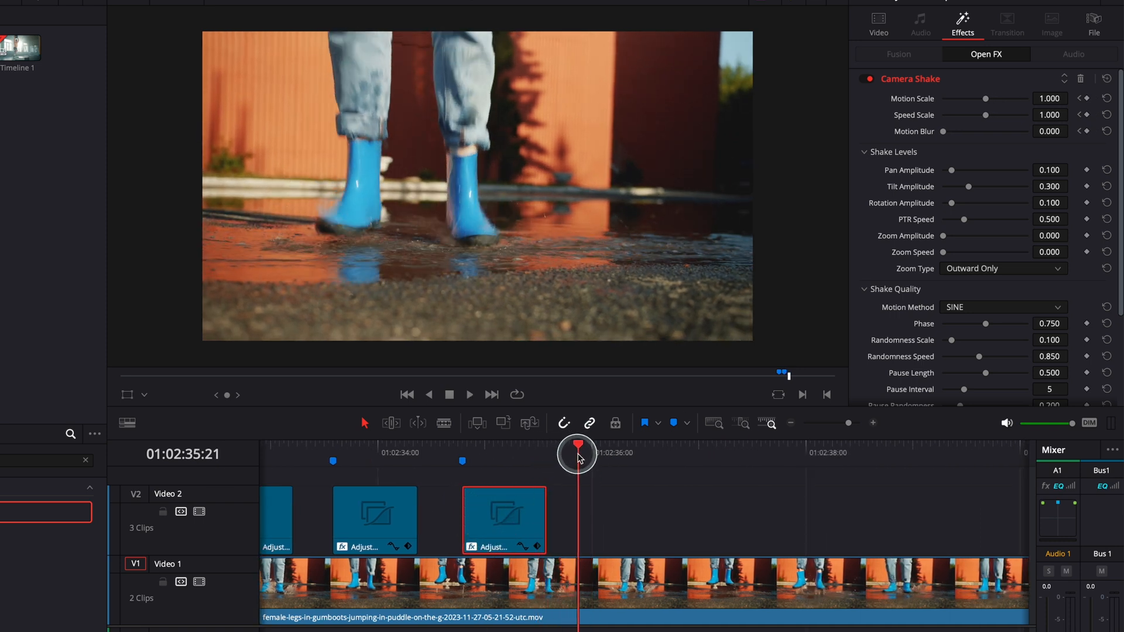
Position the playhead at the next jump impact for placing a copied shake clip
{"action": "left_click", "coordinate": [503, 520]}
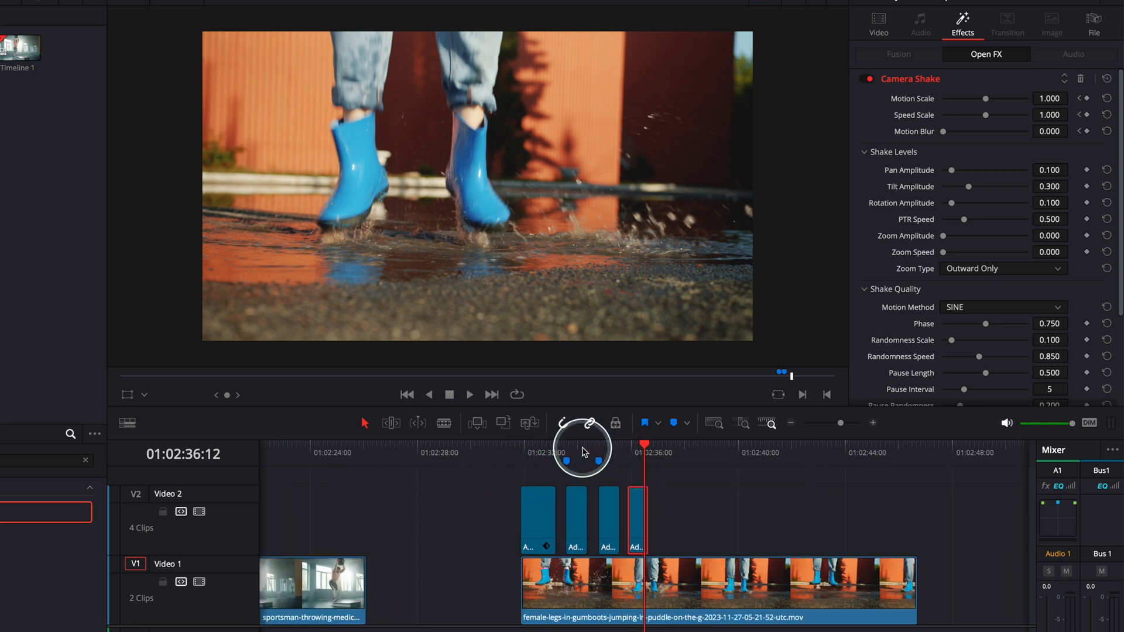
{"action": "mouse_move", "coordinate": [584, 457]}
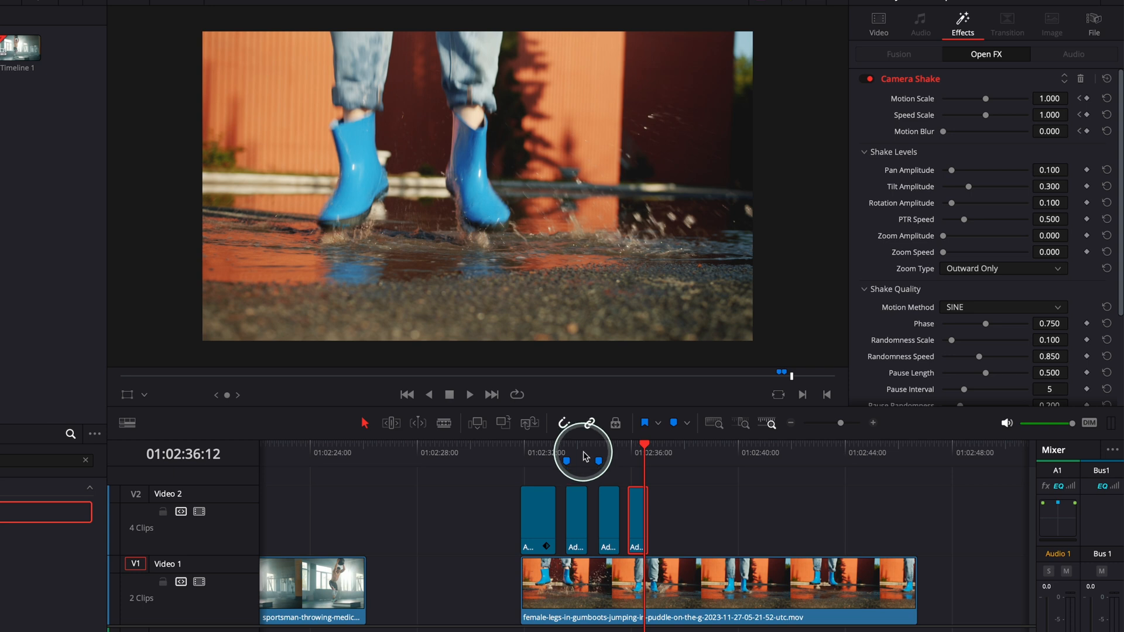